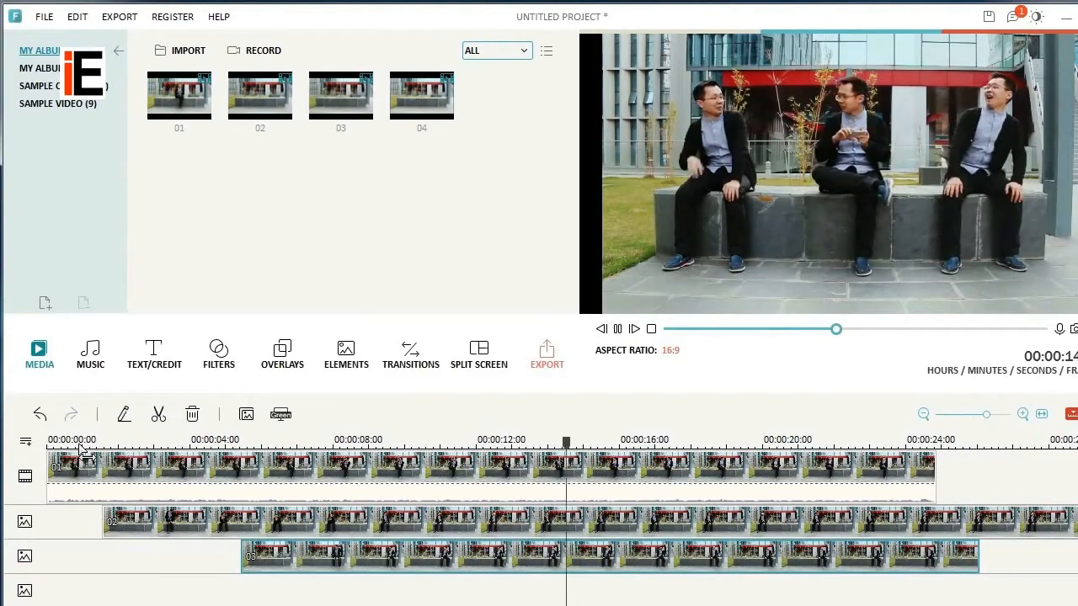
# Step: Import the four selected clips 01–04 into the media library
pyautogui.click(187, 51)
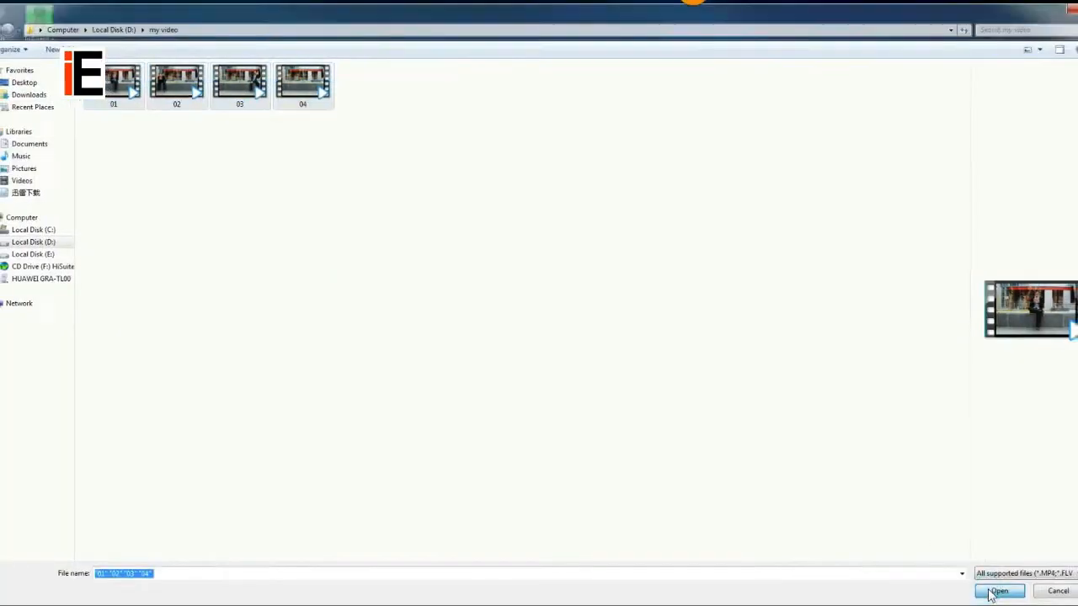
pyautogui.click(997, 591)
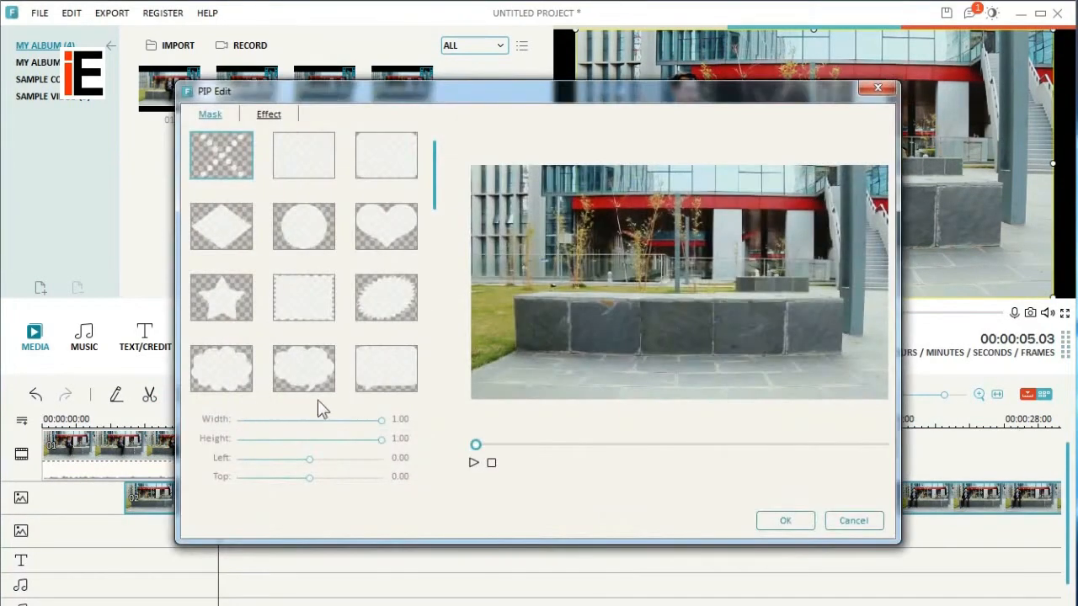
# Step: Apply the half-frame mask, narrow its width and slide it to the left edge so two actors show
pyautogui.scroll(-3)
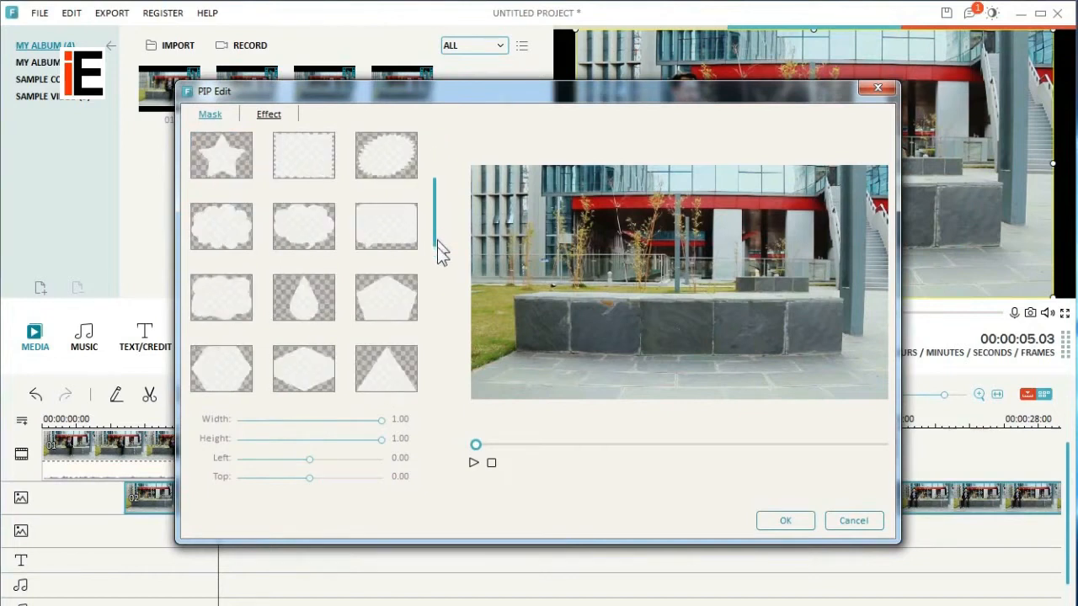
pyautogui.scroll(-3)
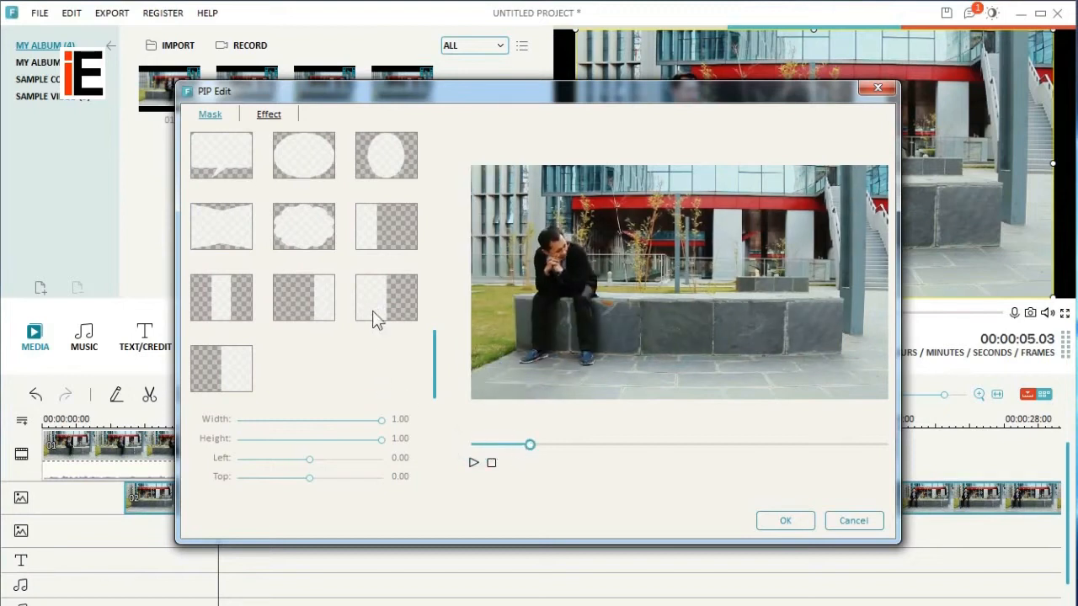
pyautogui.click(385, 296)
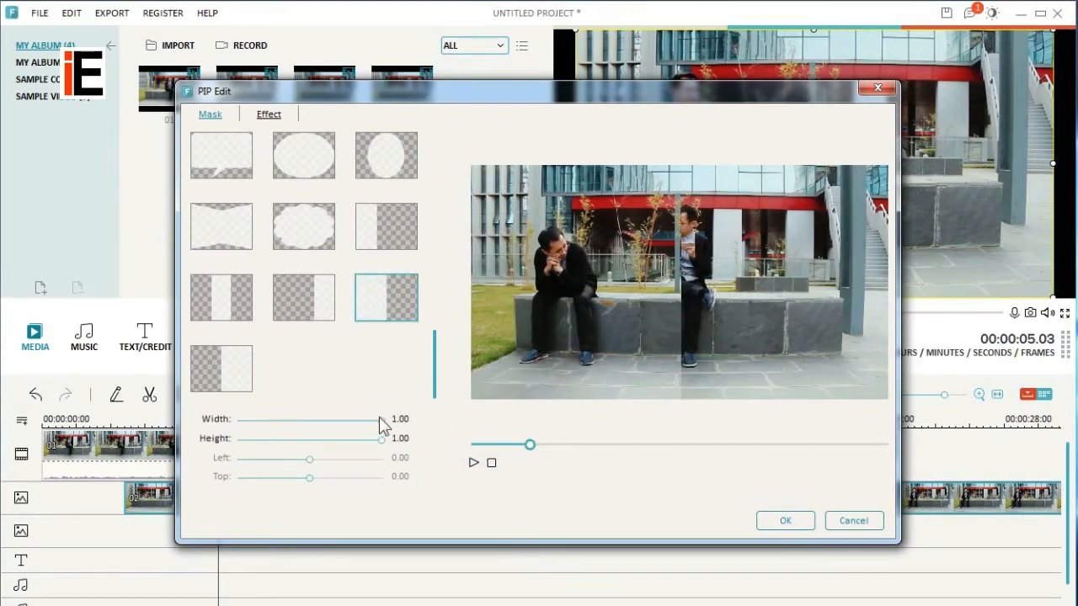
pyautogui.moveTo(379, 420); pyautogui.dragTo(347, 419)
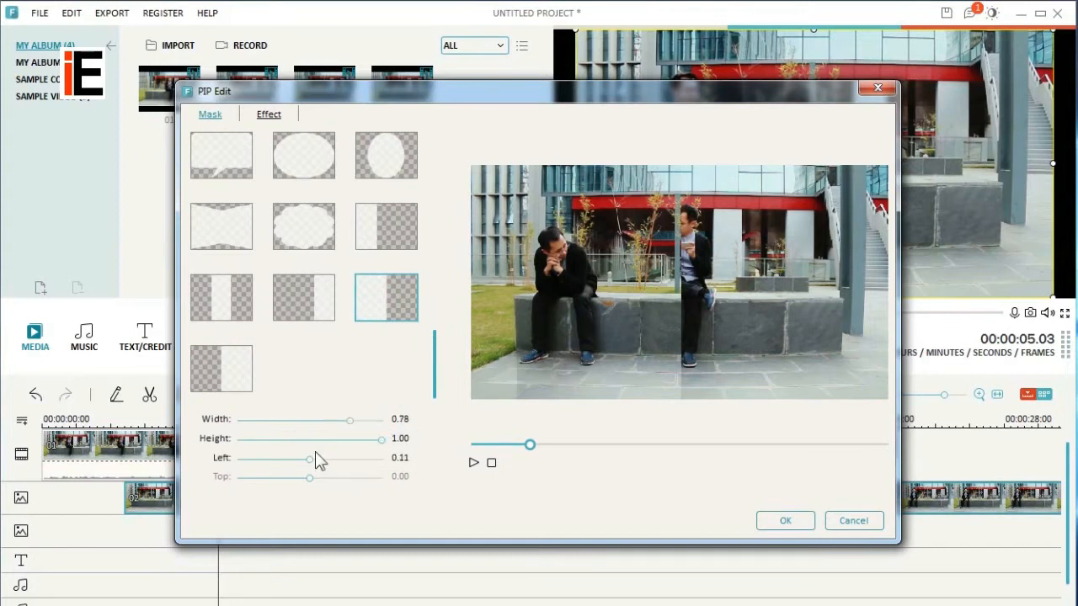
pyautogui.moveTo(308, 458); pyautogui.dragTo(259, 458)
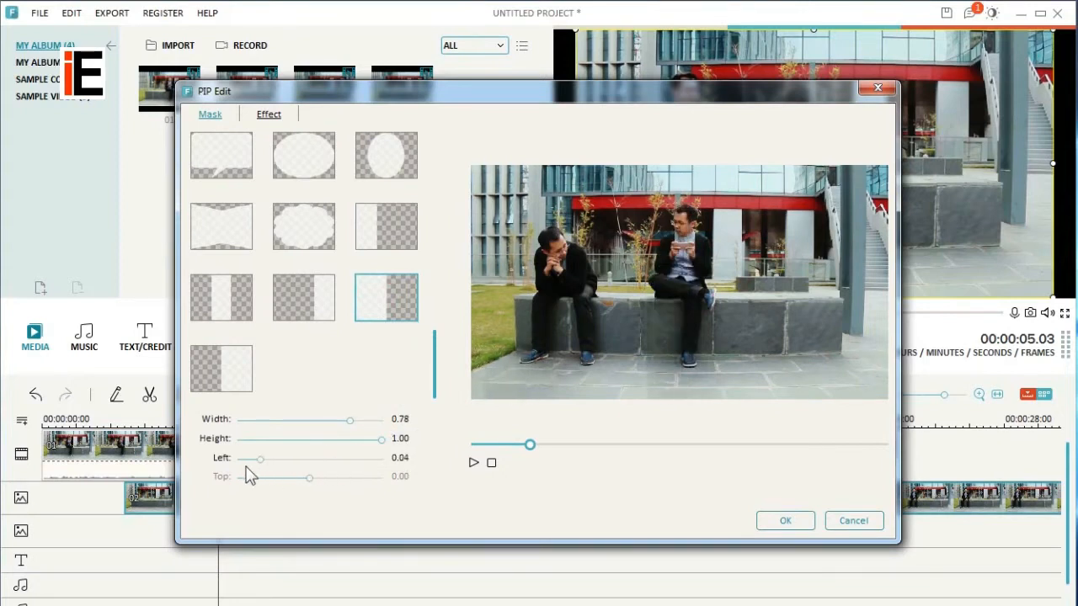
pyautogui.moveTo(259, 458); pyautogui.dragTo(224, 458)
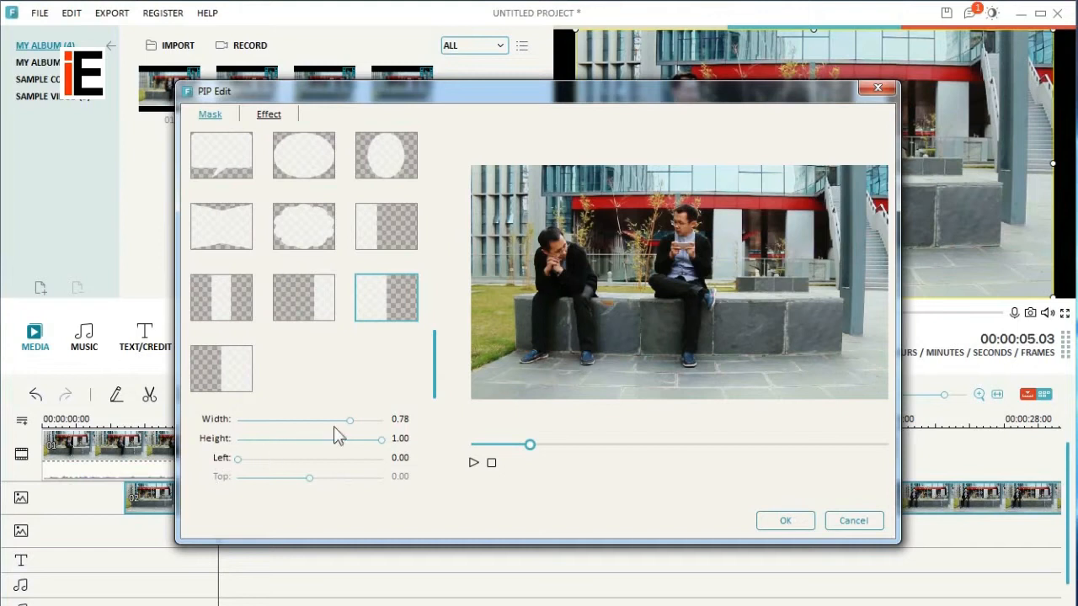
pyautogui.moveTo(349, 418); pyautogui.dragTo(341, 418)
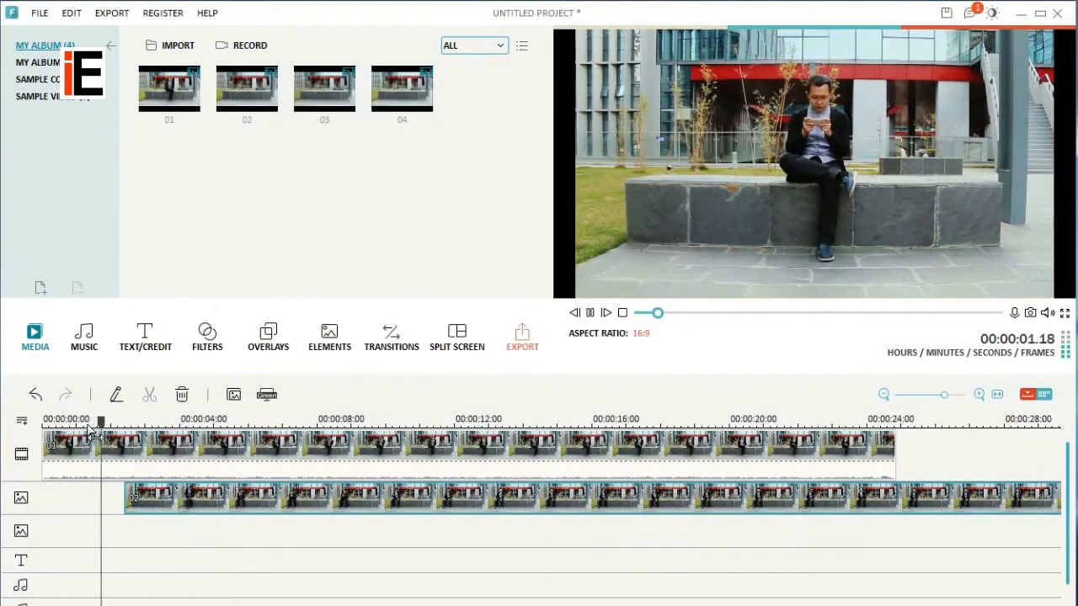
# Step: Place the third clip on the next overlay track with its PIP Edit window open
pyautogui.click(387, 420)
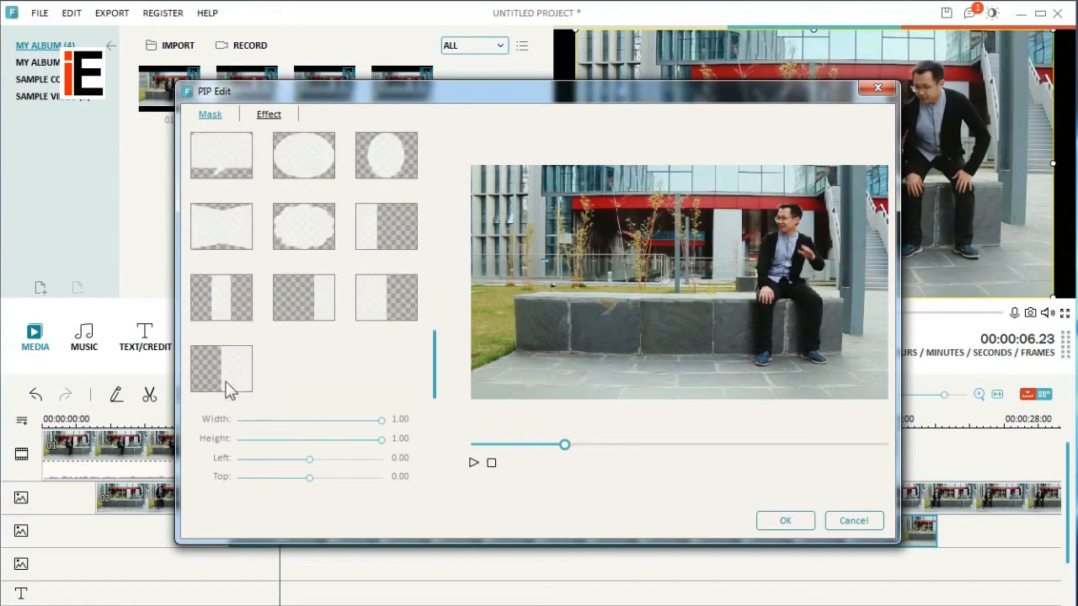
# Step: Set the third clip's mask to Width about 0.74 and Left 0.28, then apply it
pyautogui.moveTo(381, 419); pyautogui.dragTo(340, 419)
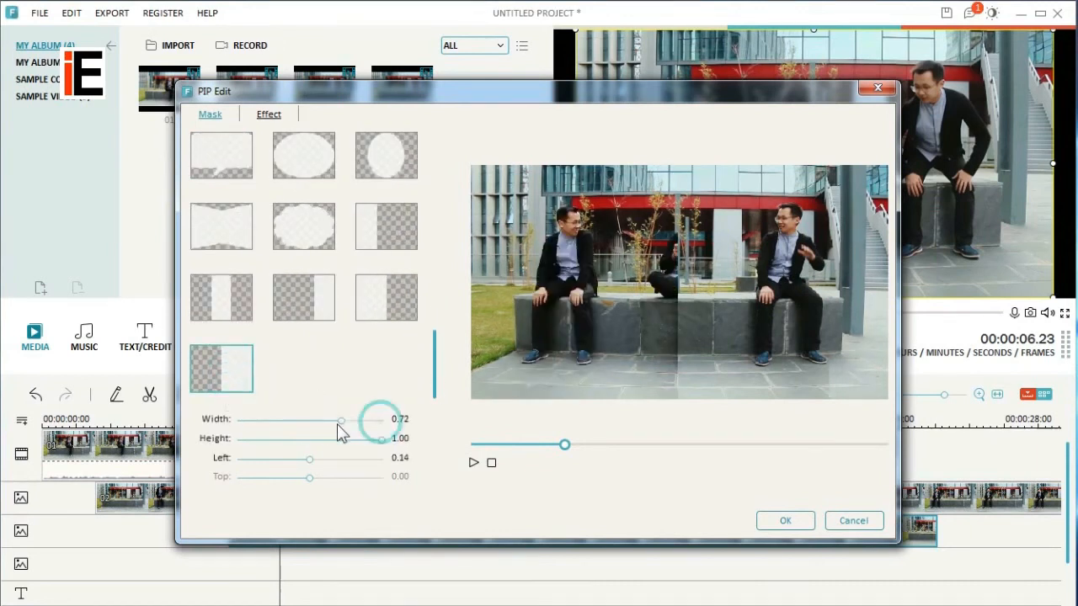
pyautogui.moveTo(310, 458); pyautogui.dragTo(381, 458)
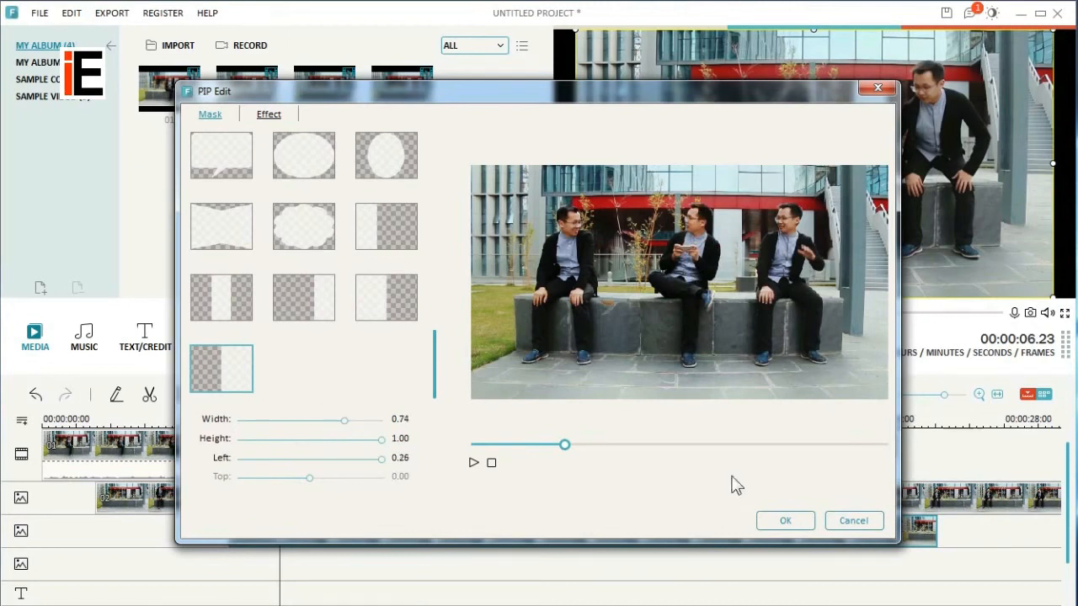
pyautogui.click(785, 520)
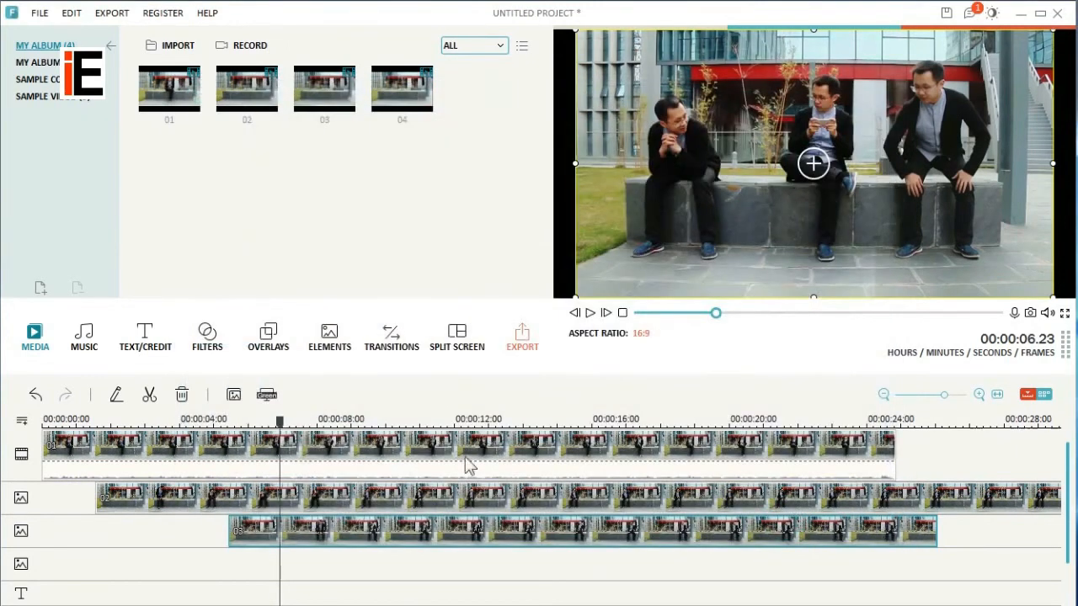
# Step: Split the first overlay clip at about 00:00:17 so its later part can be removed
pyautogui.click(630, 431)
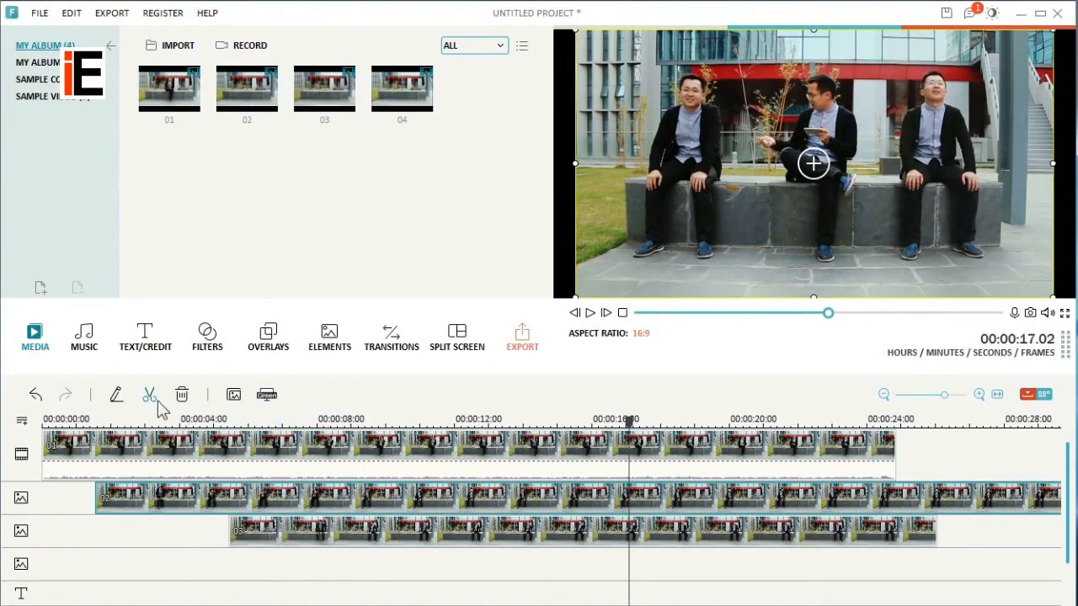
pyautogui.click(182, 394)
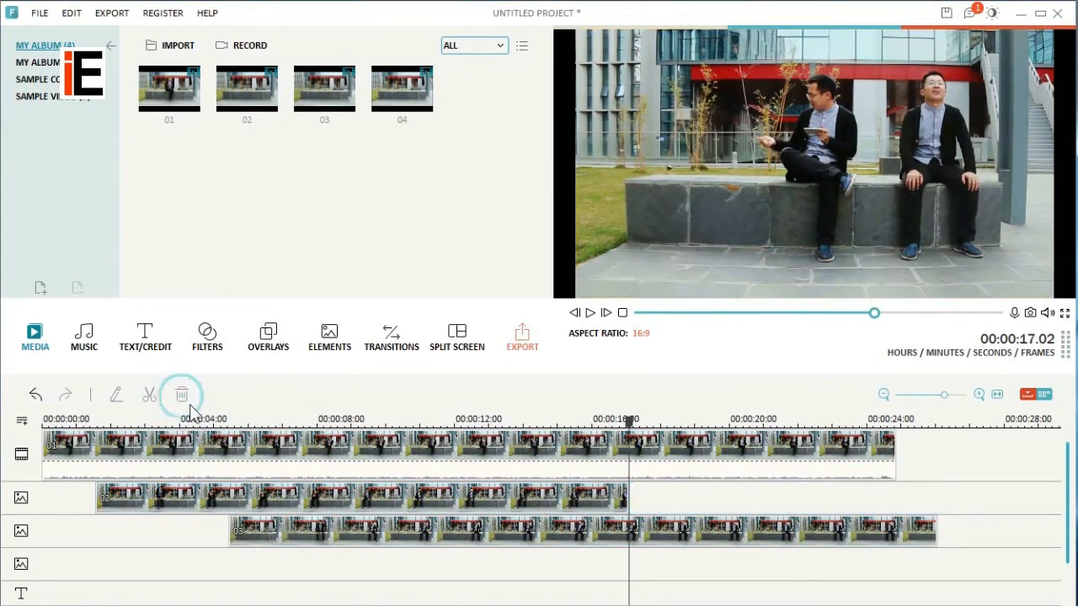